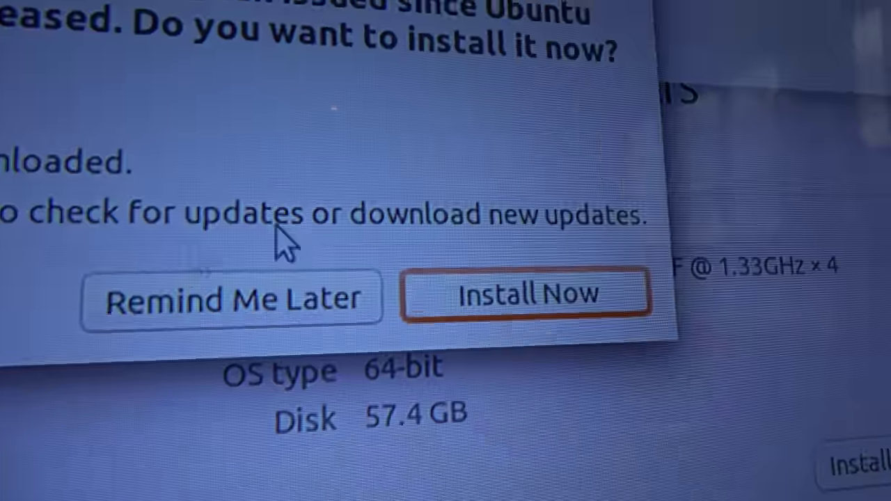
Choose Remind Me Later to postpone the update and reveal the Ubuntu 14.04 Details page.
click(231, 299)
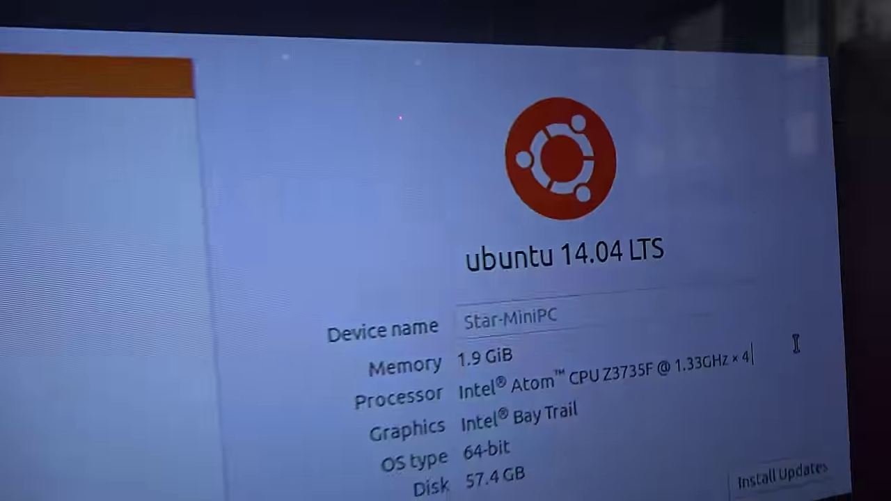